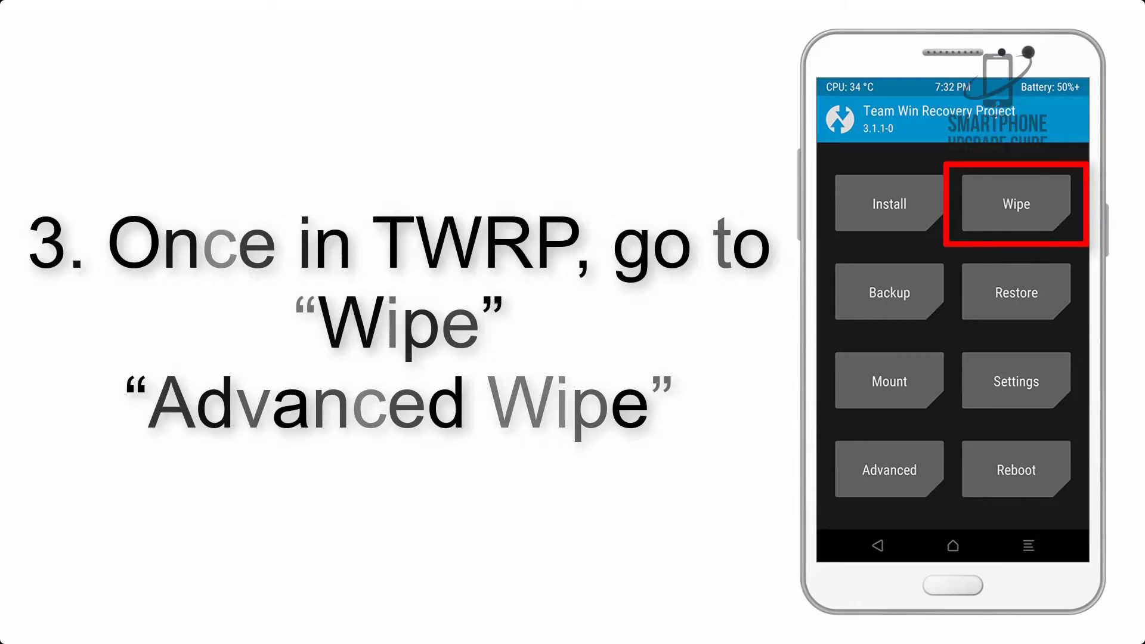
Step: Advance the slideshow past Wipe and Advanced Wipe to step five
left_click(1014, 204)
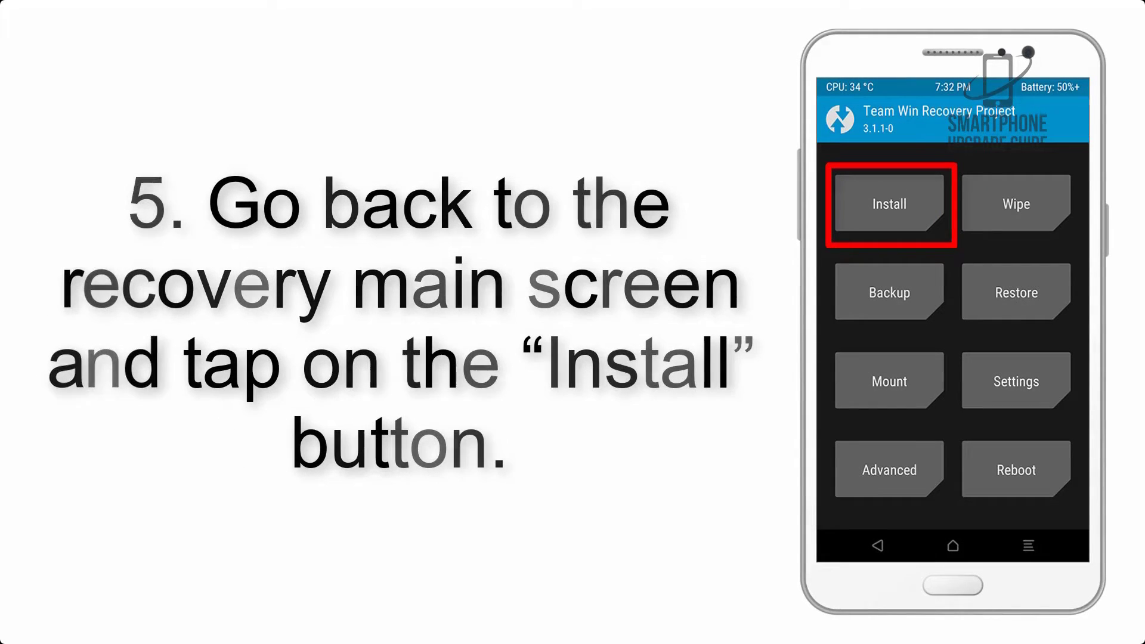
Step: Advance to step nine, covering Install and the successful GApps flash
left_click(888, 204)
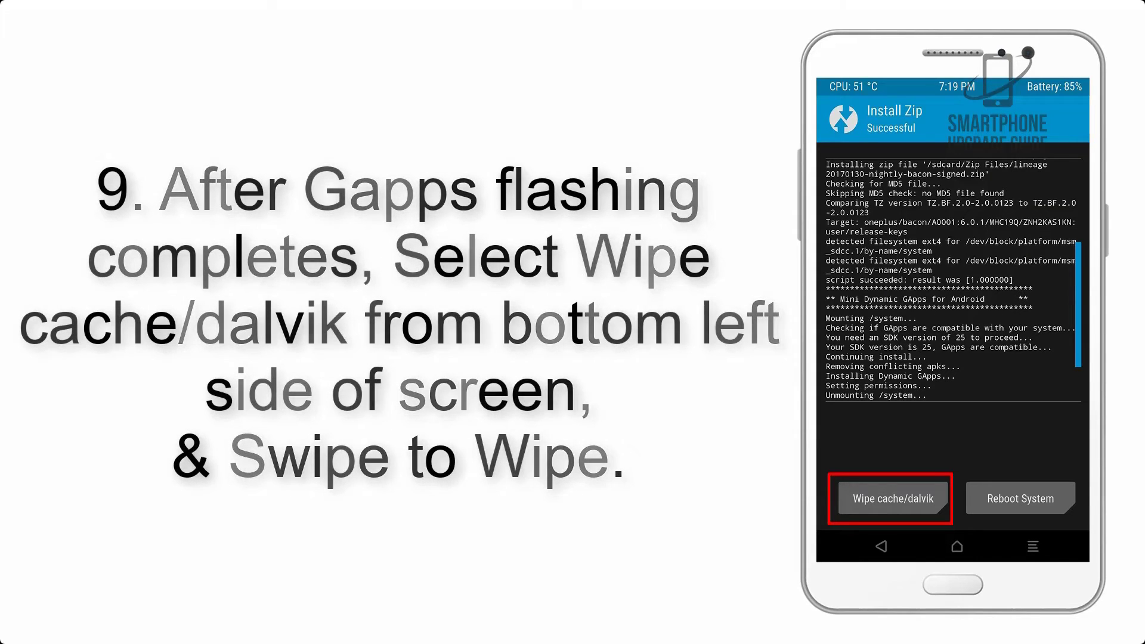
Step: Advance to the final step ten: wipe cache/dalvik, then Reboot System
left_click(1020, 498)
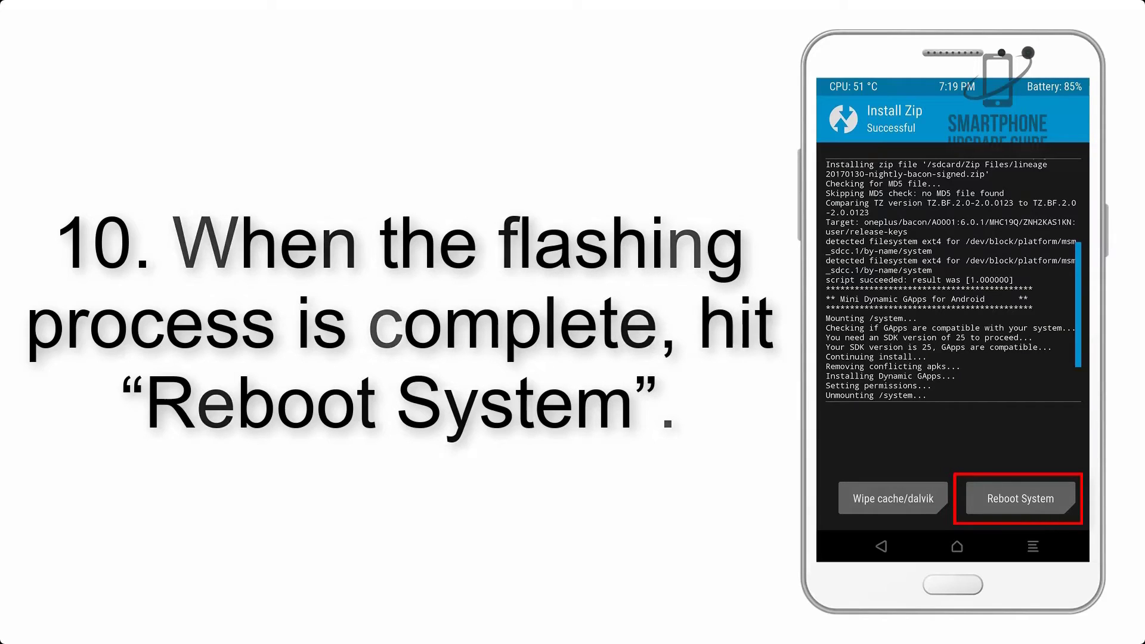